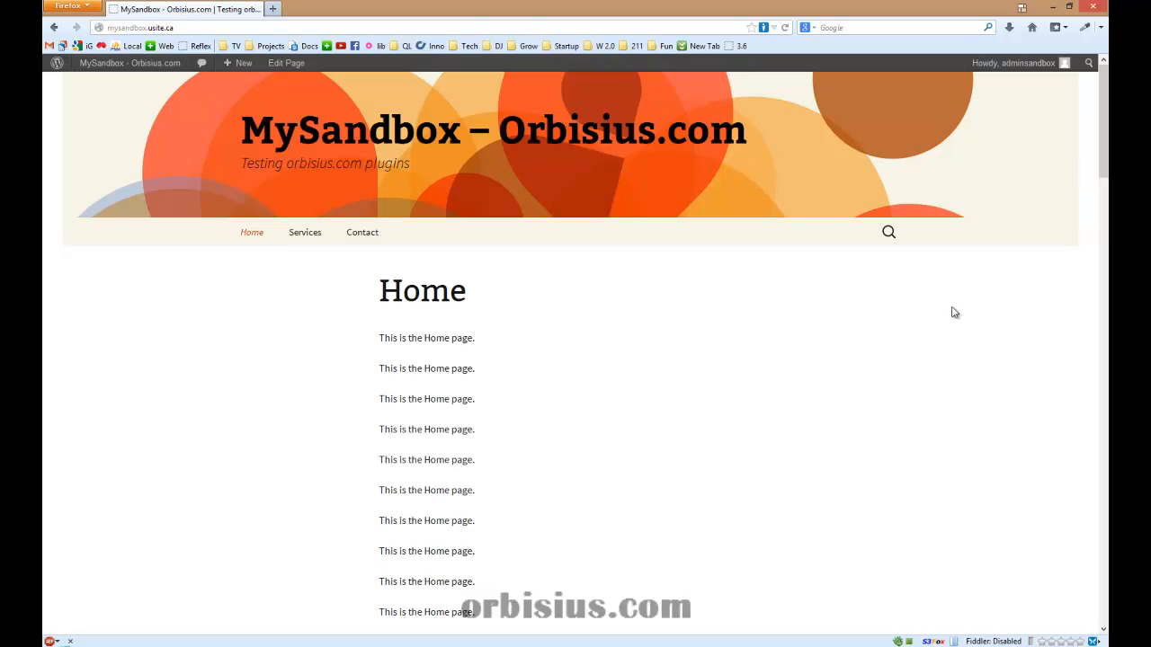
mouse_move(1071, 201)
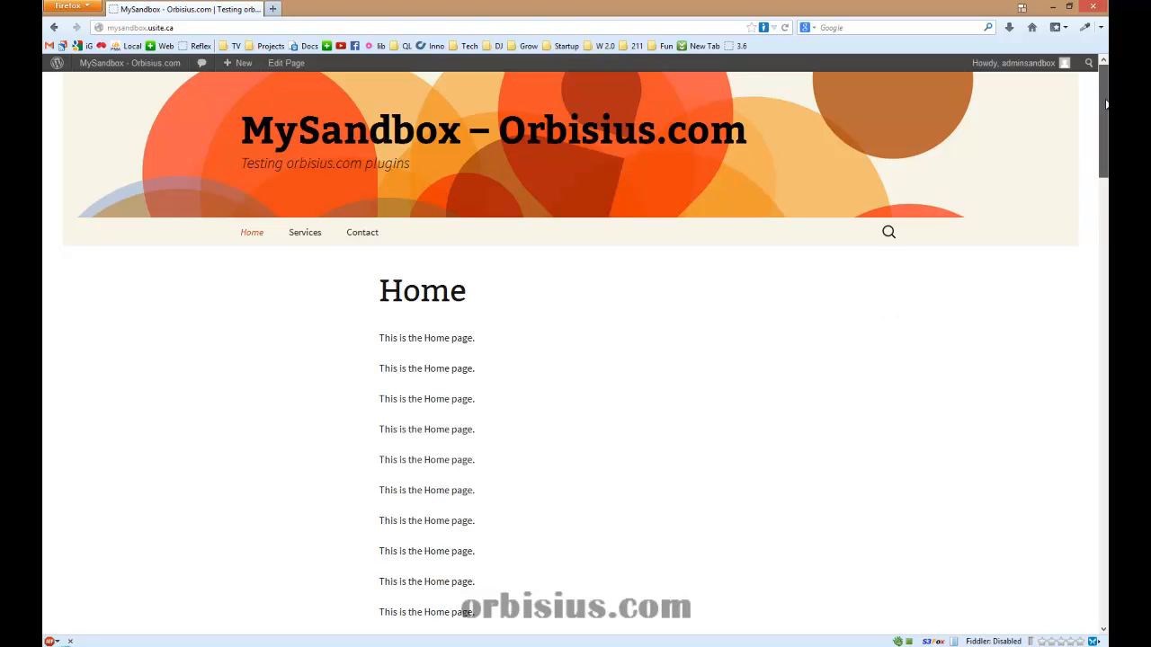
Step: Scroll the sandbox Home page up and down to see how the menu currently behaves
scroll(down, 3)
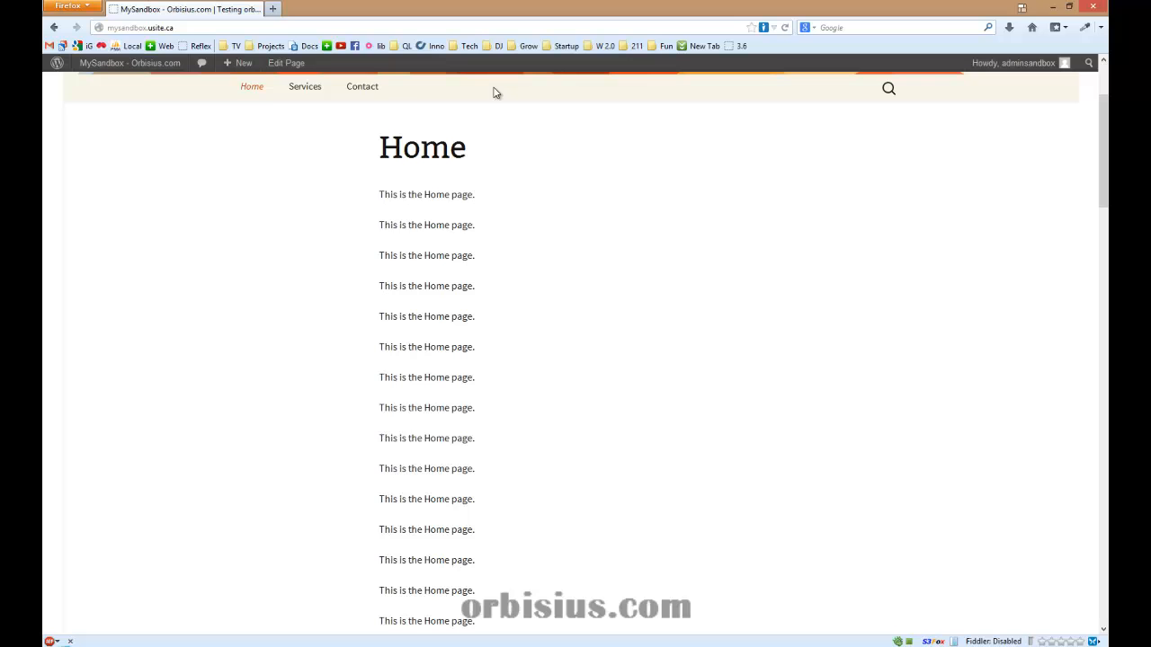
mouse_move(945, 158)
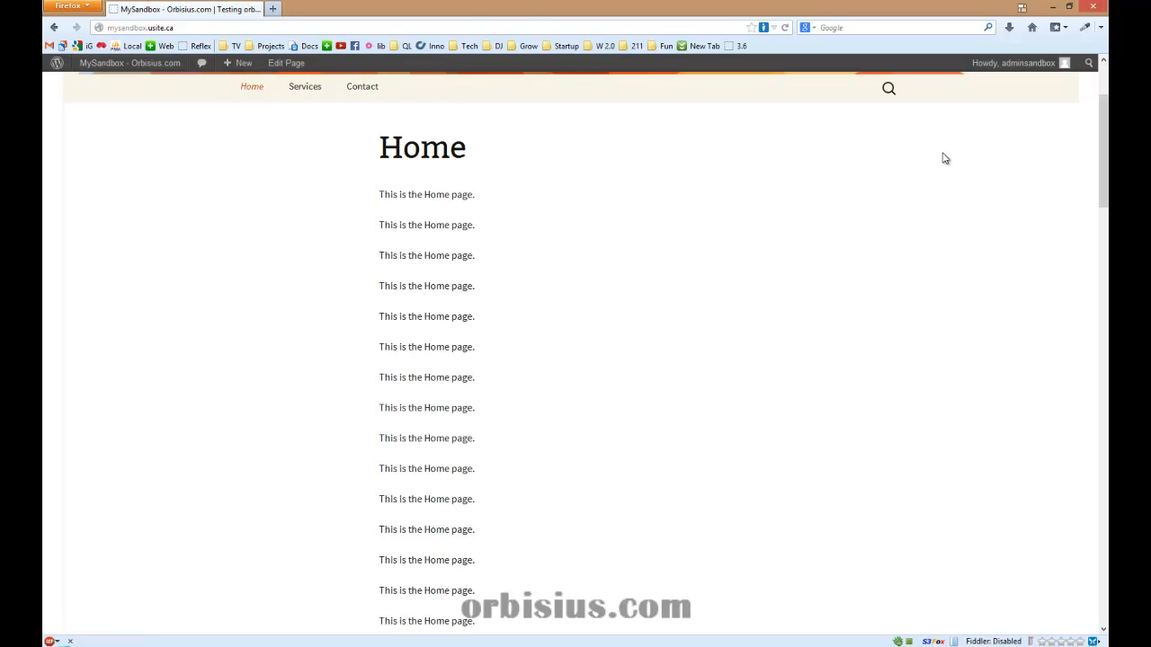
scroll(down, 3)
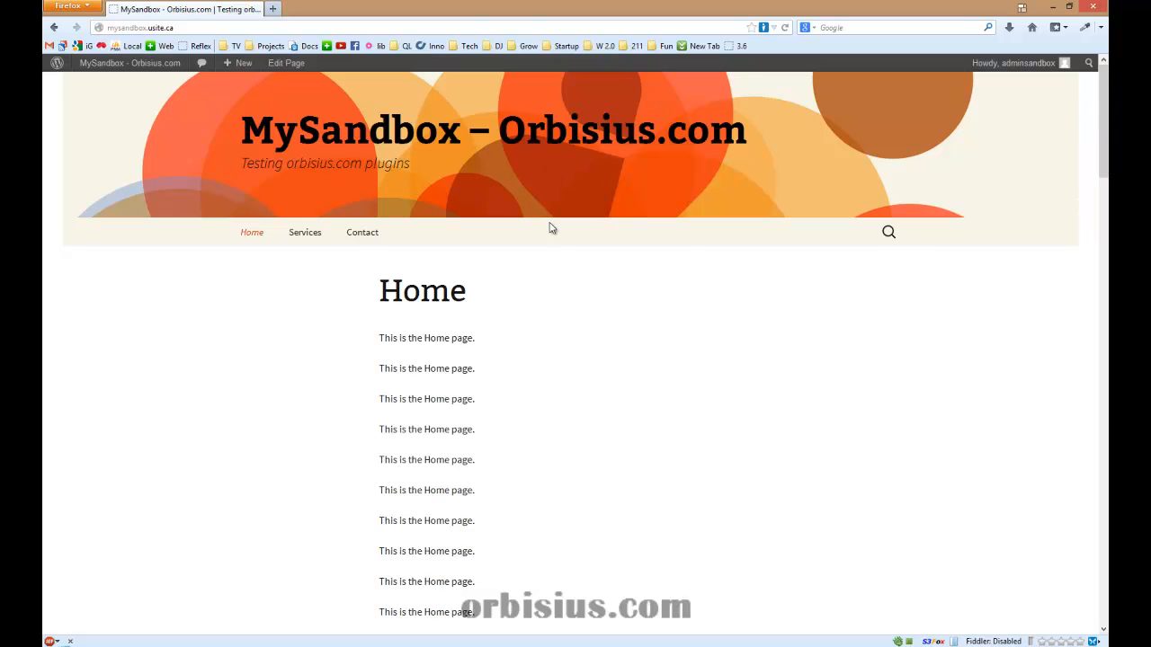
scroll(down, 3)
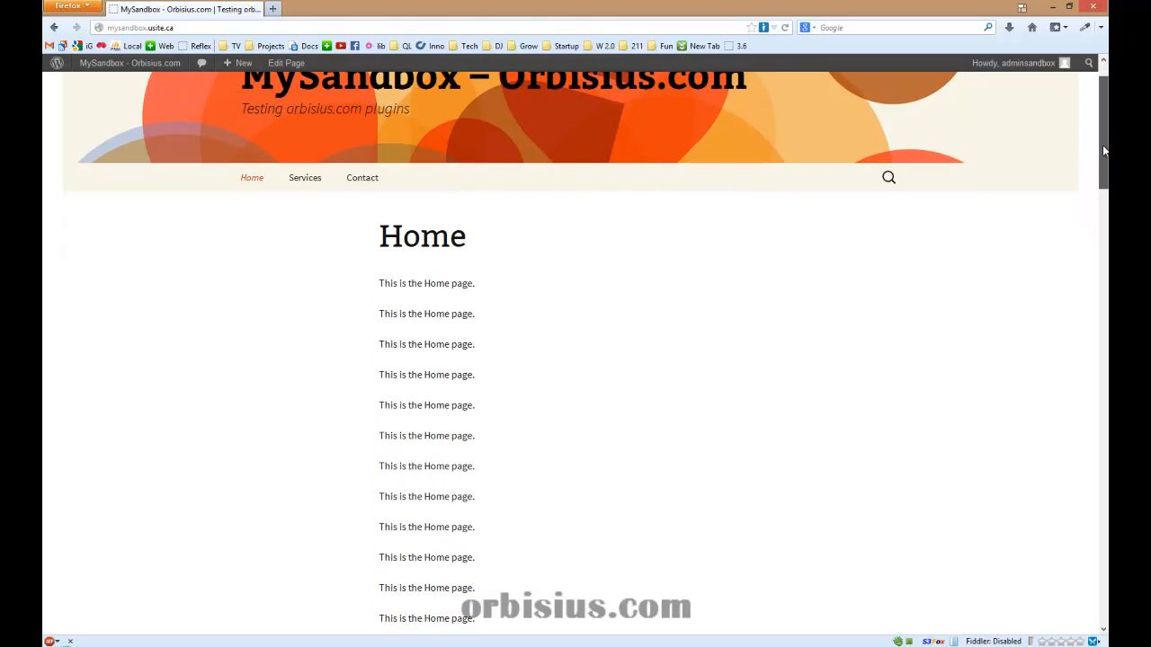
scroll(up, 3)
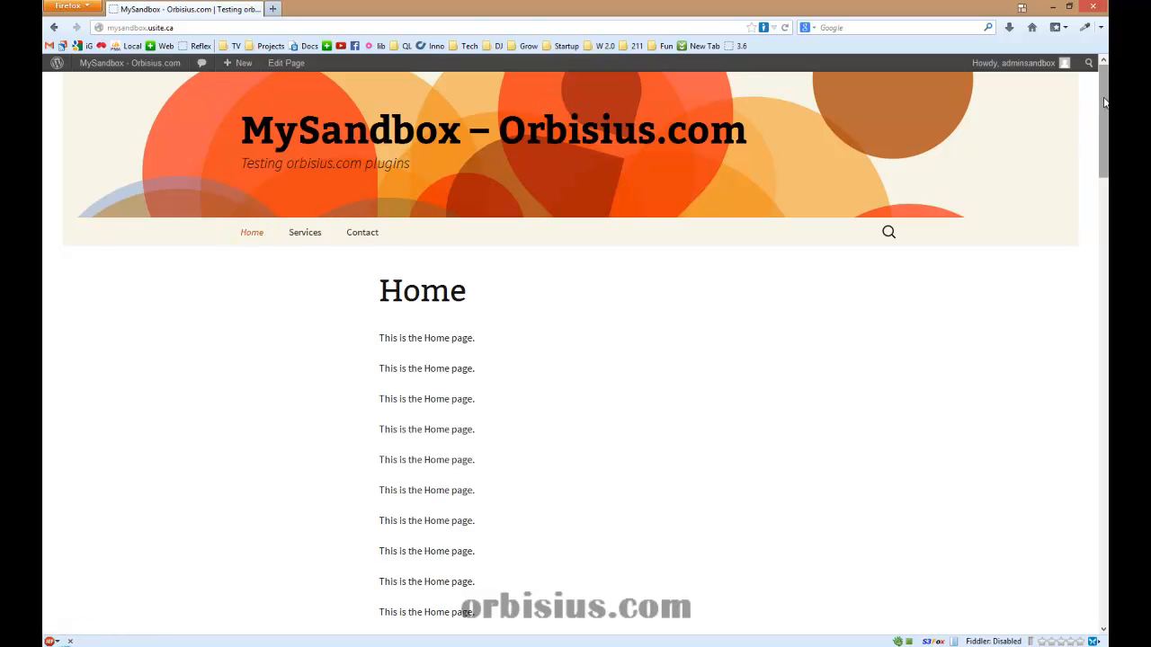
scroll(down, 3)
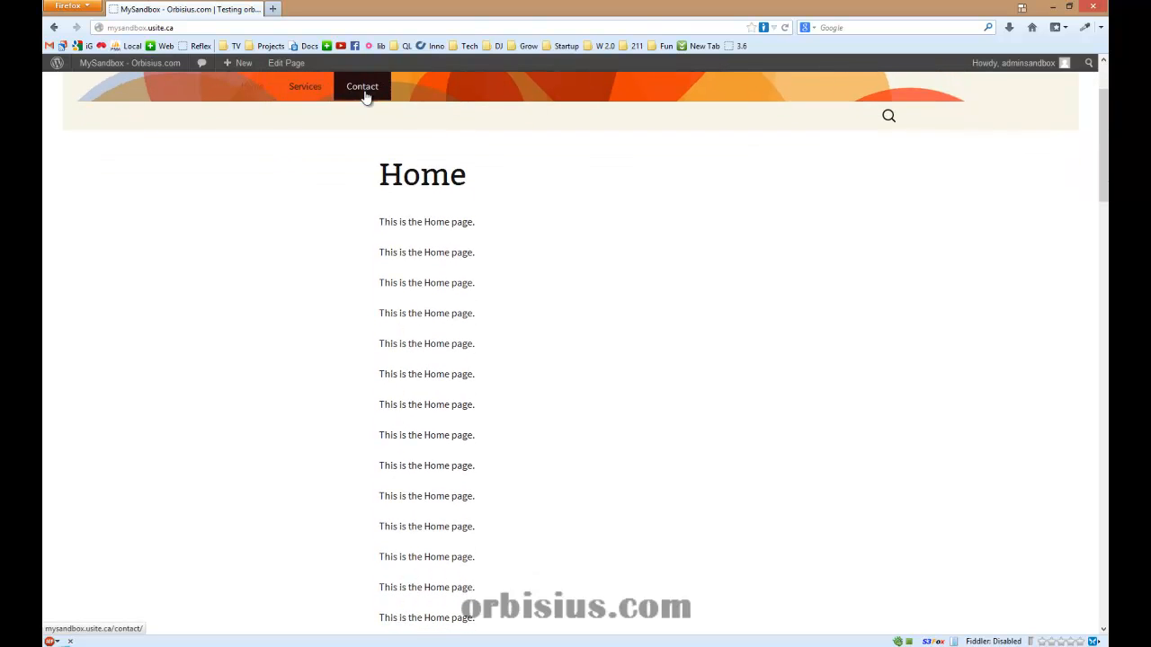
scroll(down, 3)
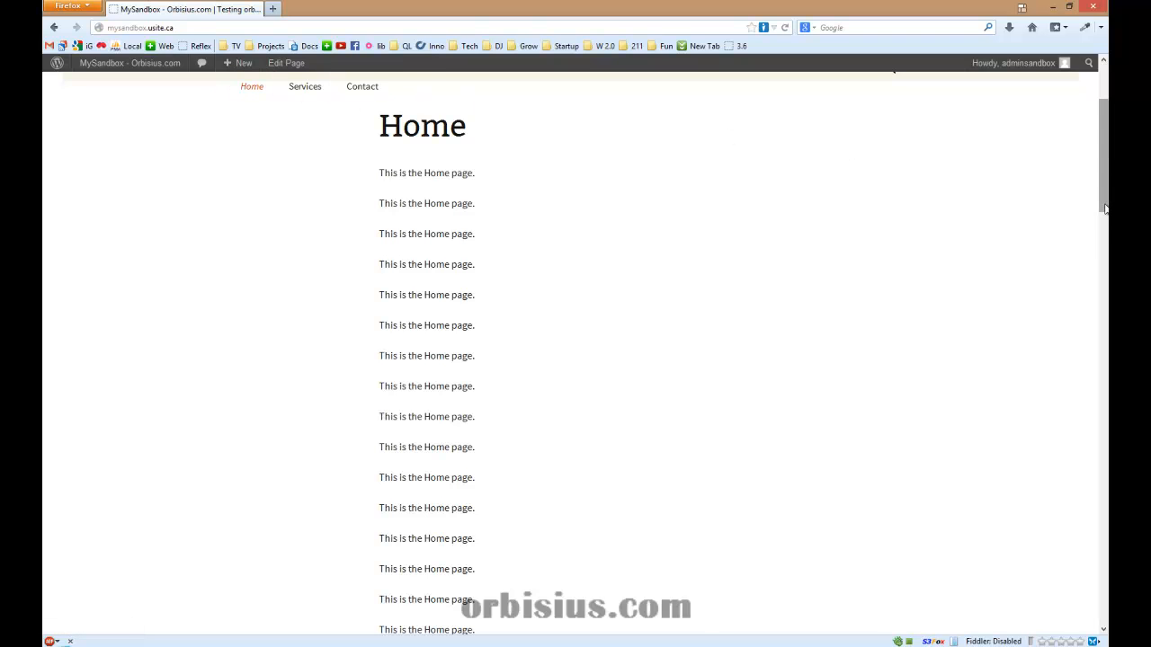
scroll(up, 3)
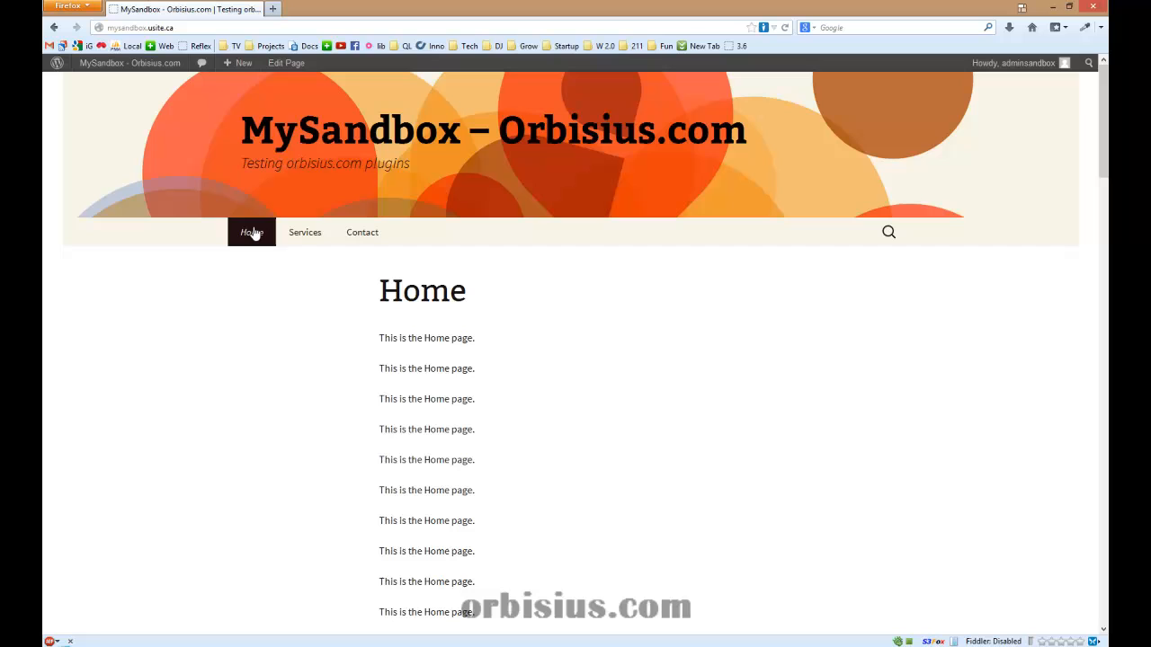
Step: Go from the front end to the Orbisius Smart NavBar settings in the admin dashboard
click(237, 63)
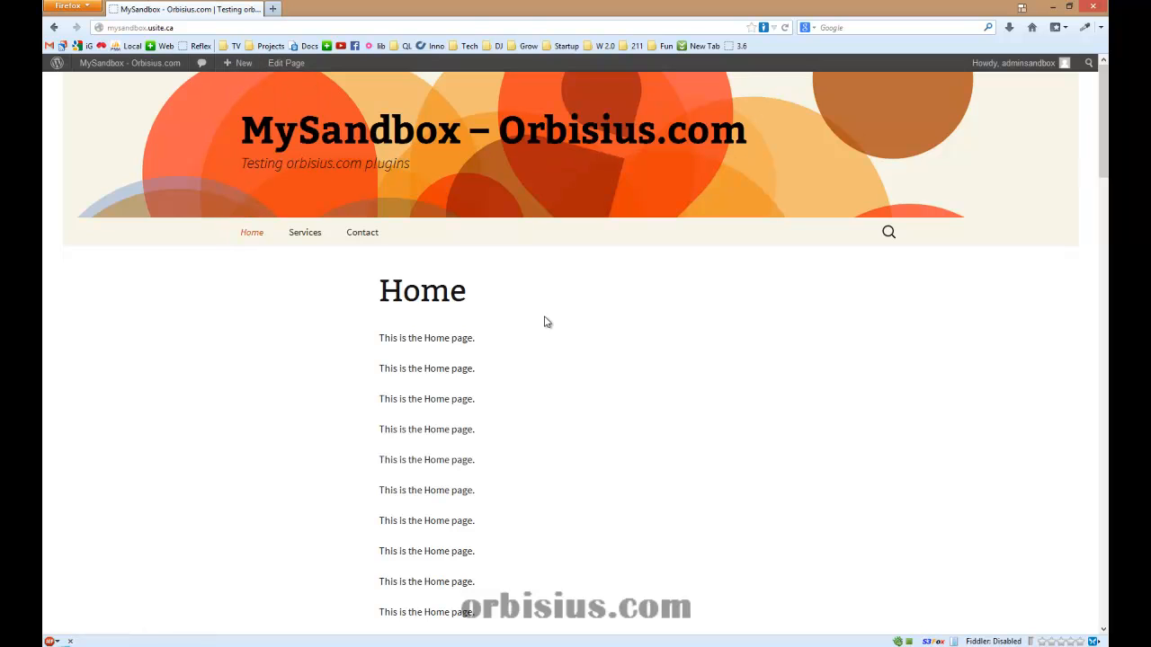
mouse_move(356, 198)
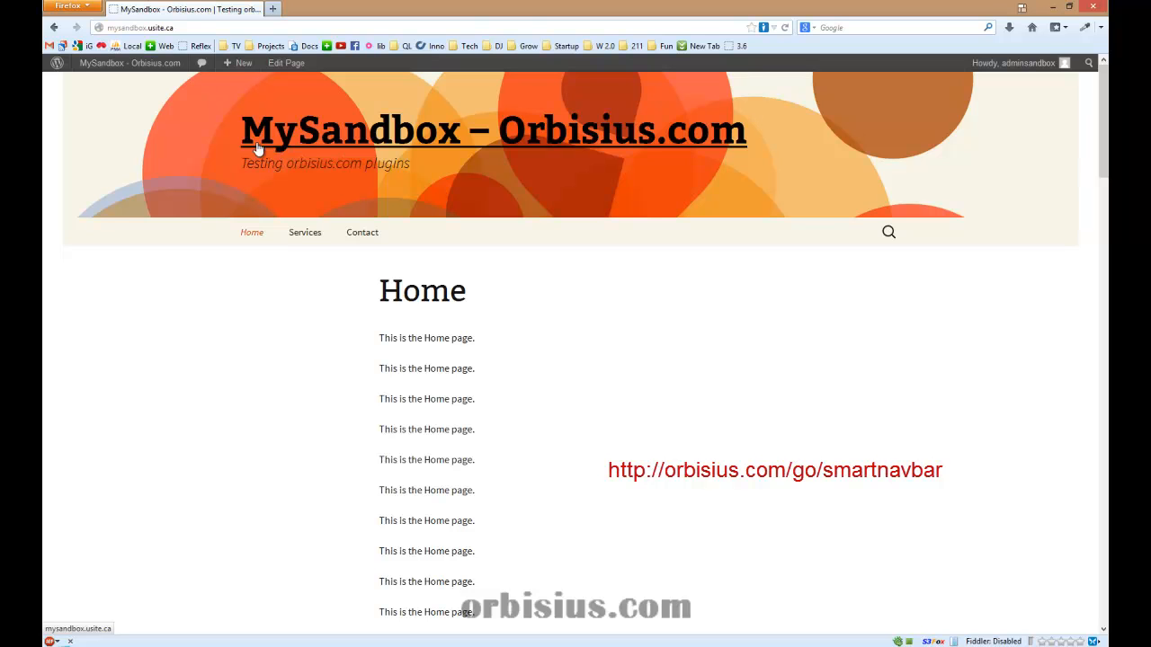
click(129, 62)
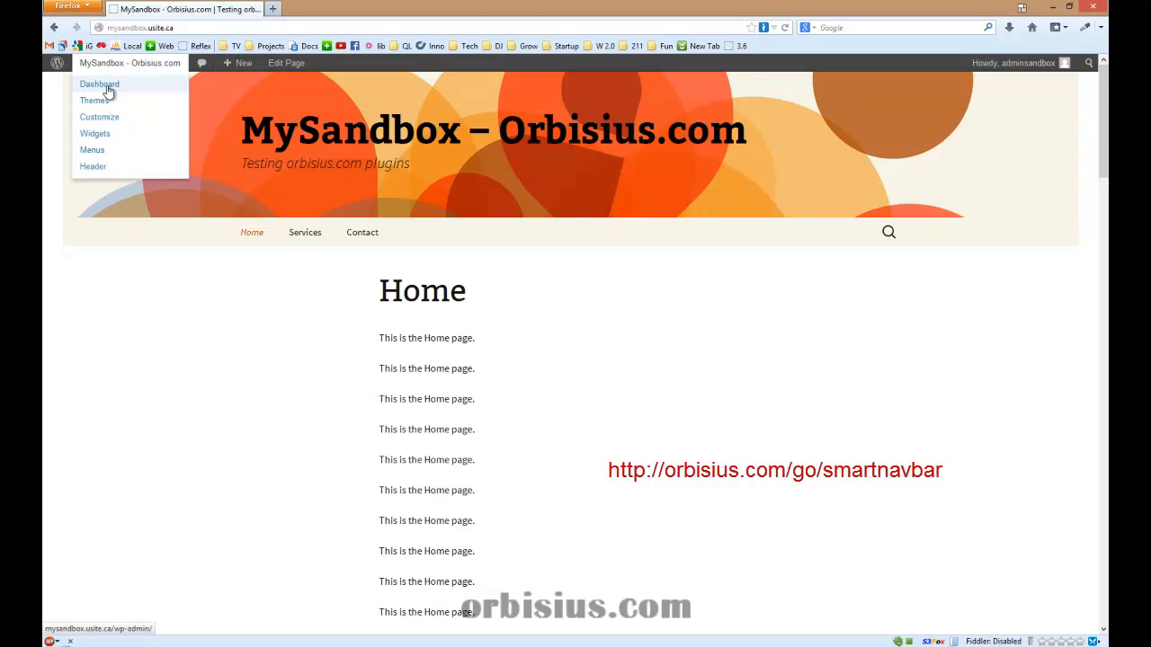
click(99, 85)
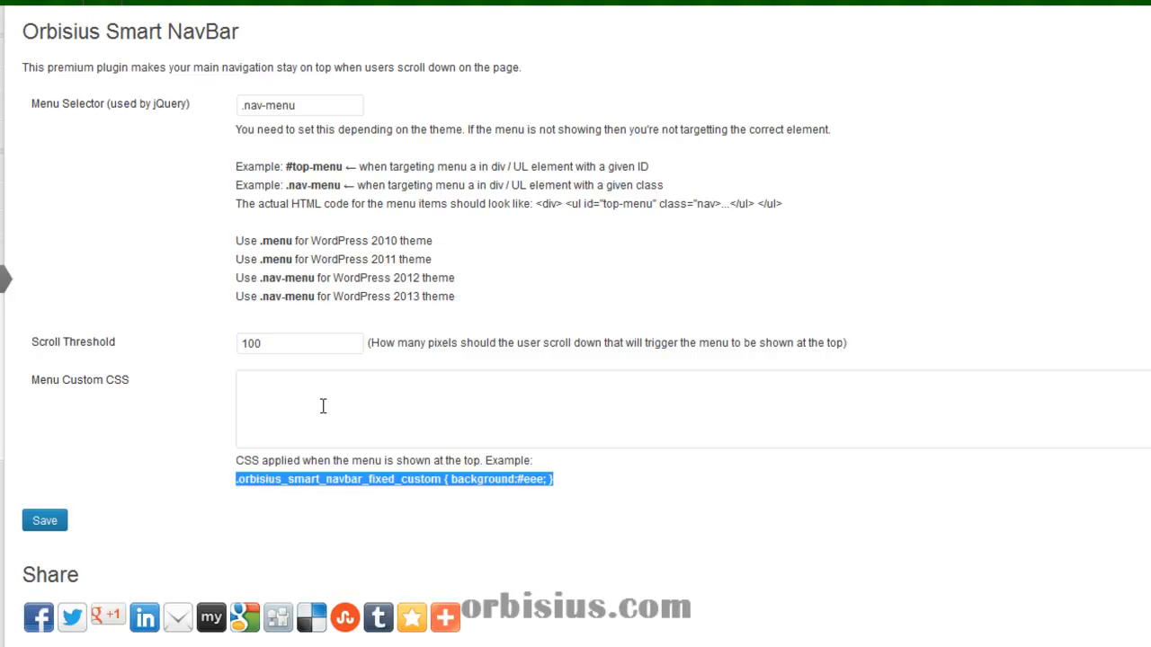
Step: Set Menu Custom CSS to .orbisius_smart_navbar_fixed_custom with a red background and save
text(.orbisius_smart_navbar_fixed_custom { background:#eee; })
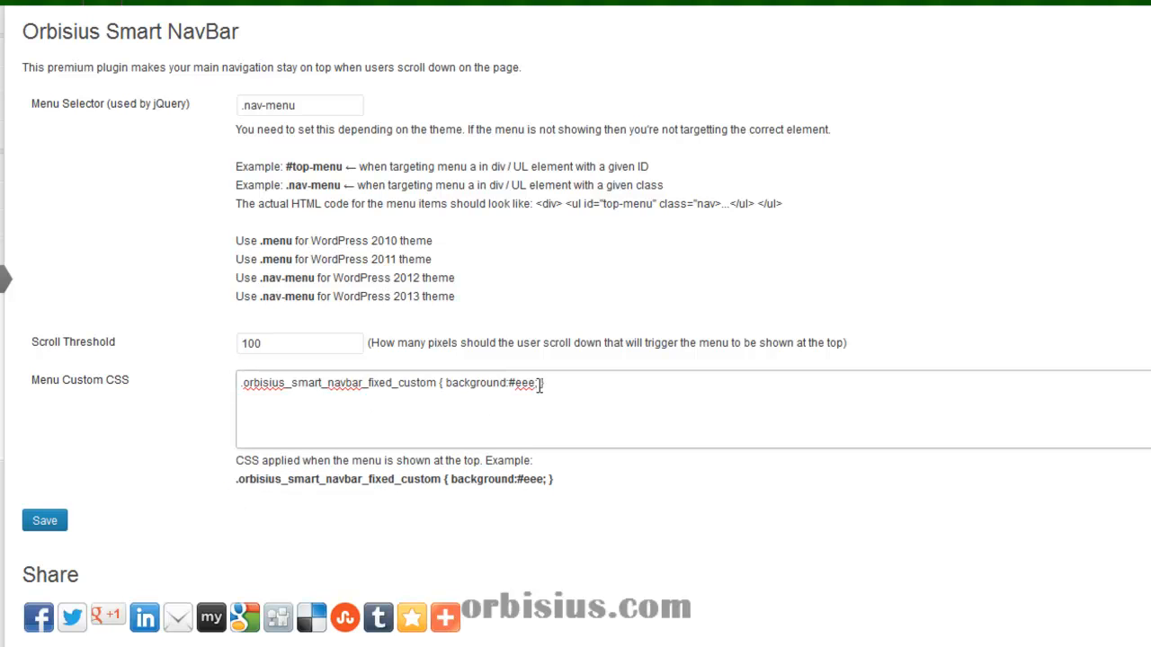
text(red)
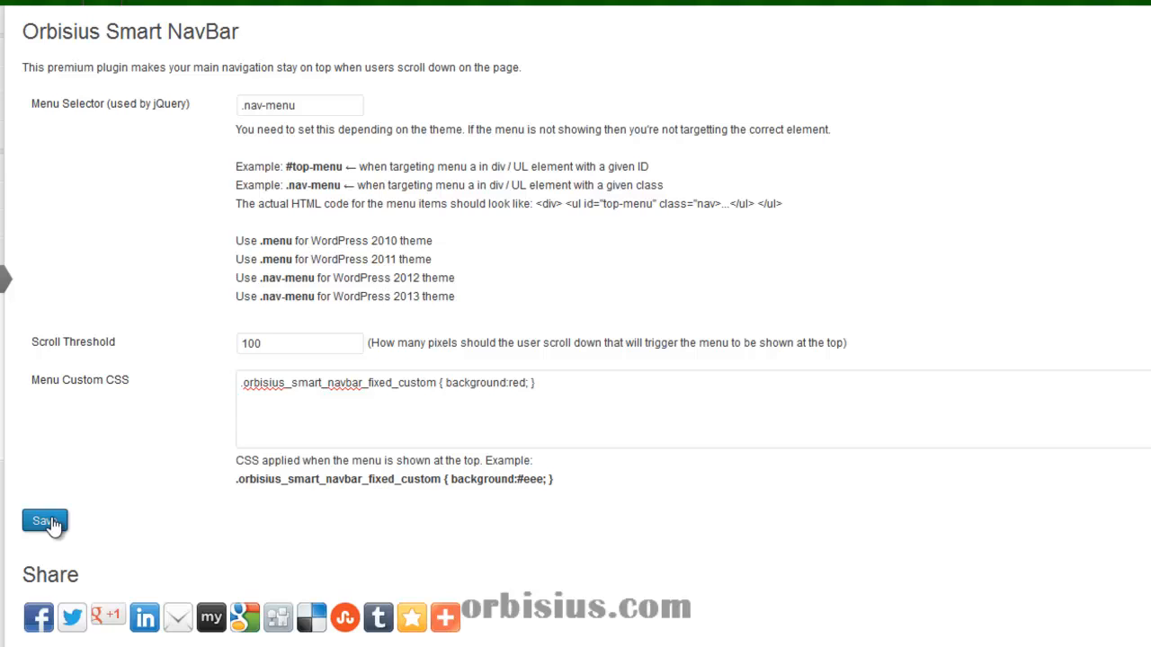
click(43, 521)
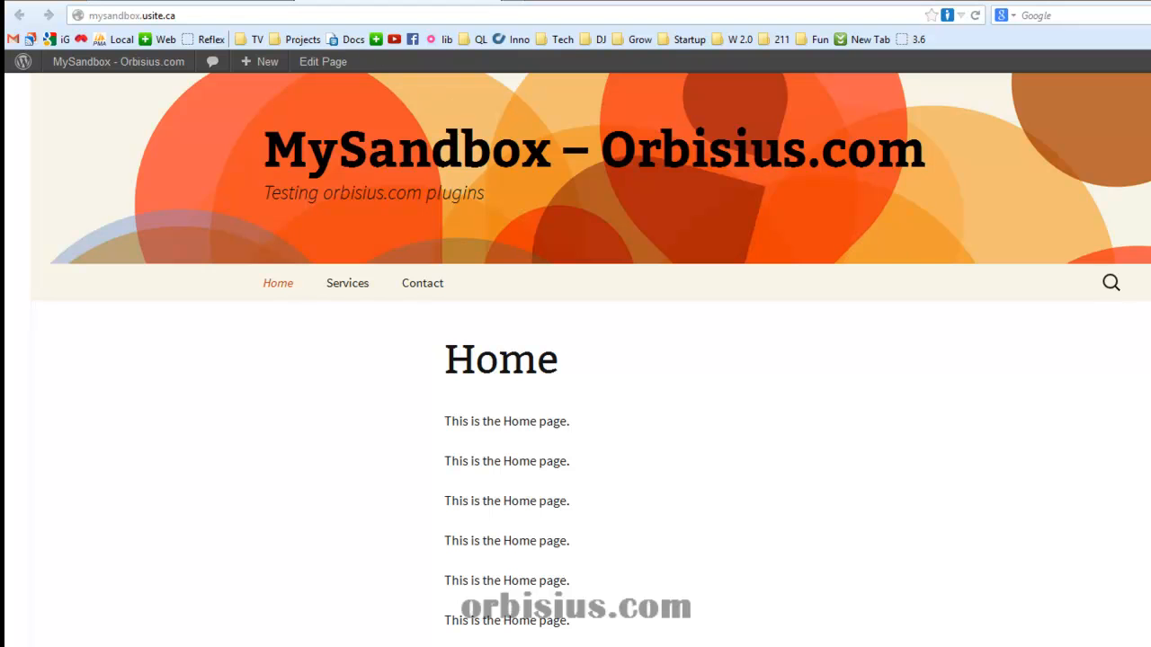
Step: Scroll down the Home page to see the menu pinned at the top in red
scroll(down, 3)
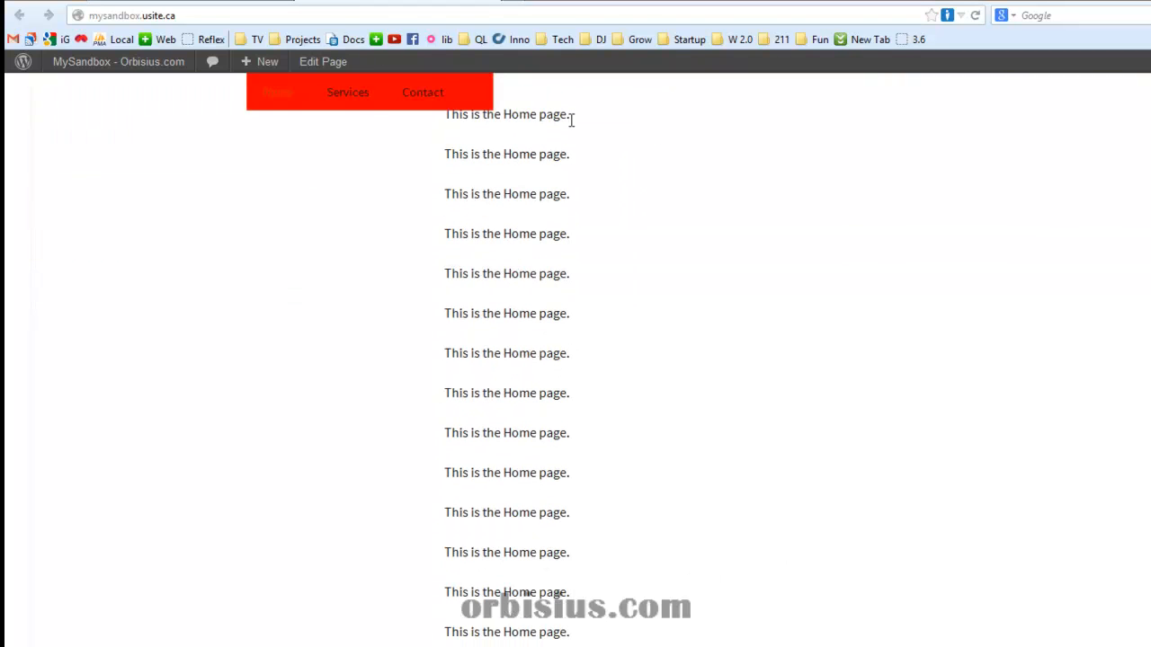
mouse_move(482, 103)
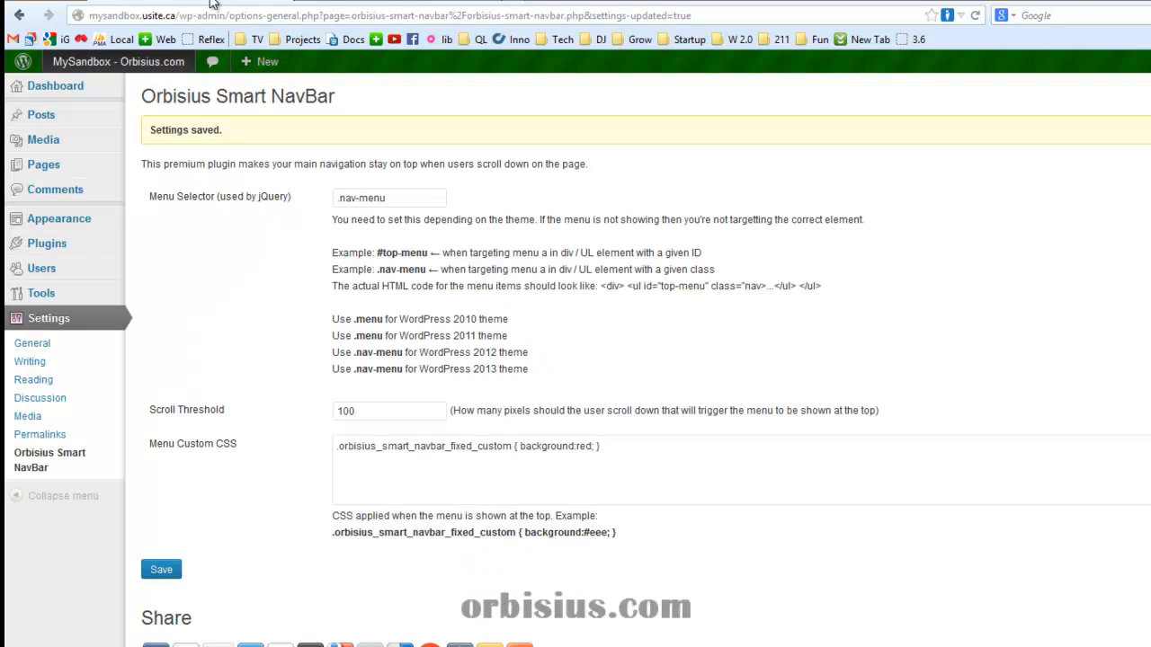
Step: Change the custom CSS background to yellow, set Scroll Threshold to 200, and save
double_click(597, 532)
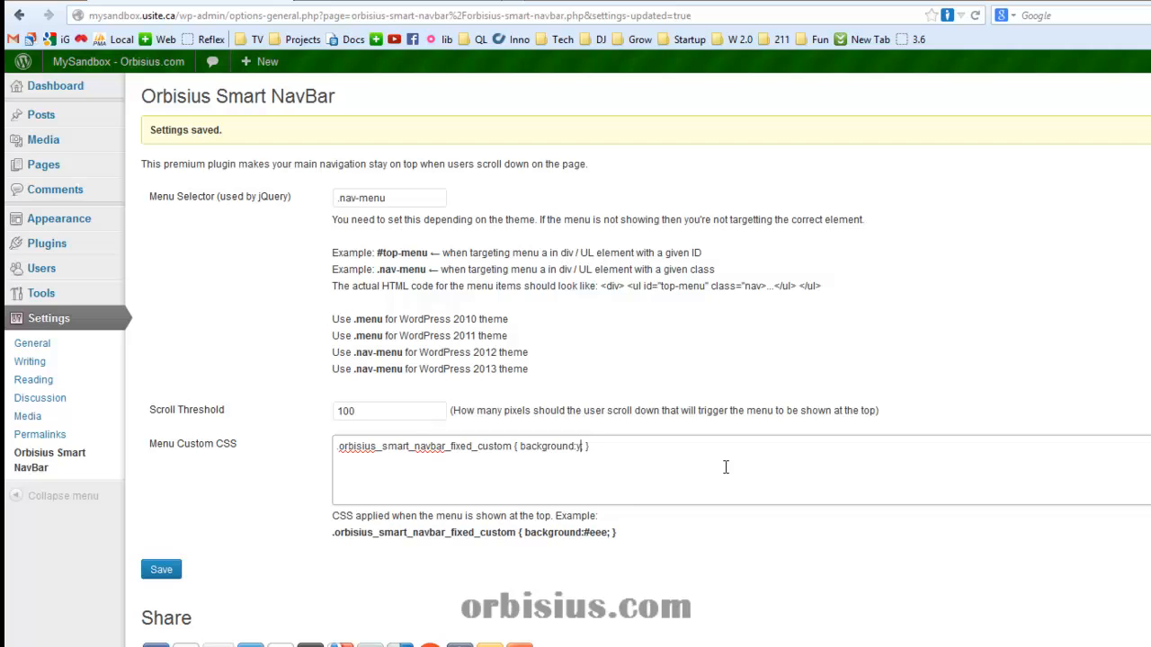
text(yellow)
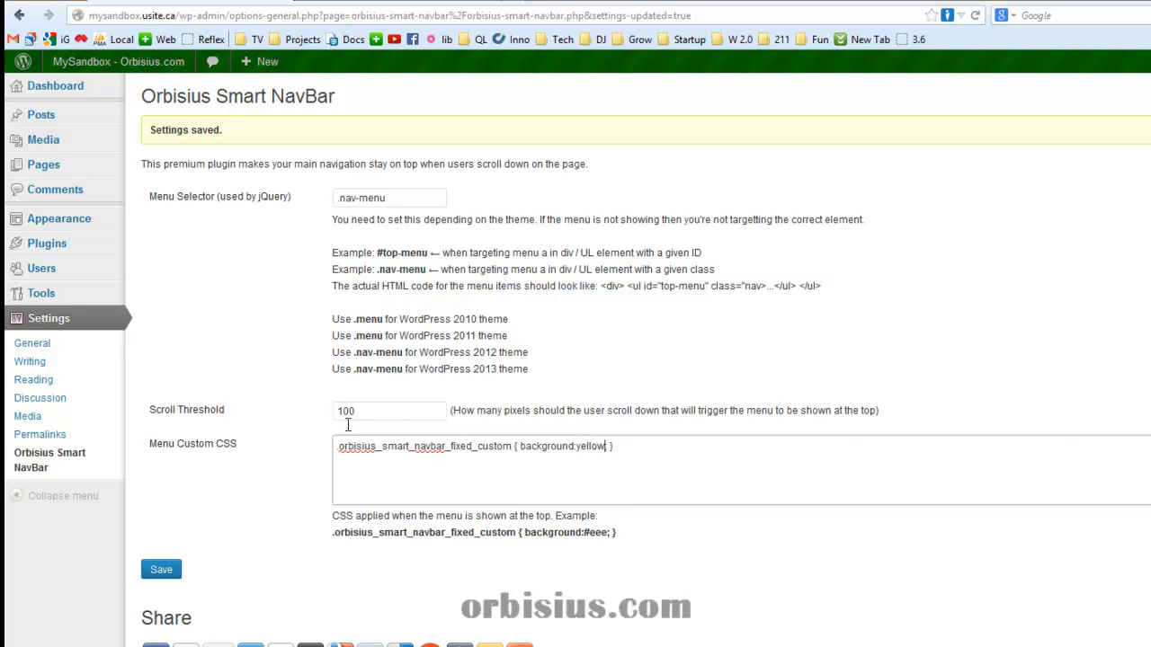
text(200)
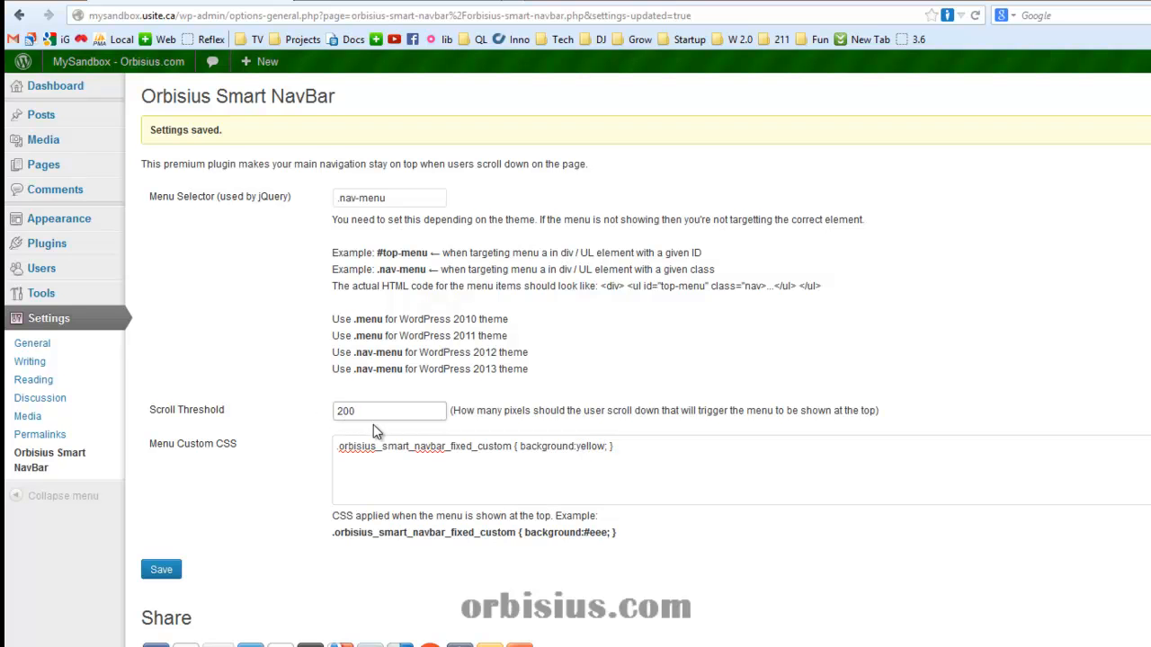
click(388, 410)
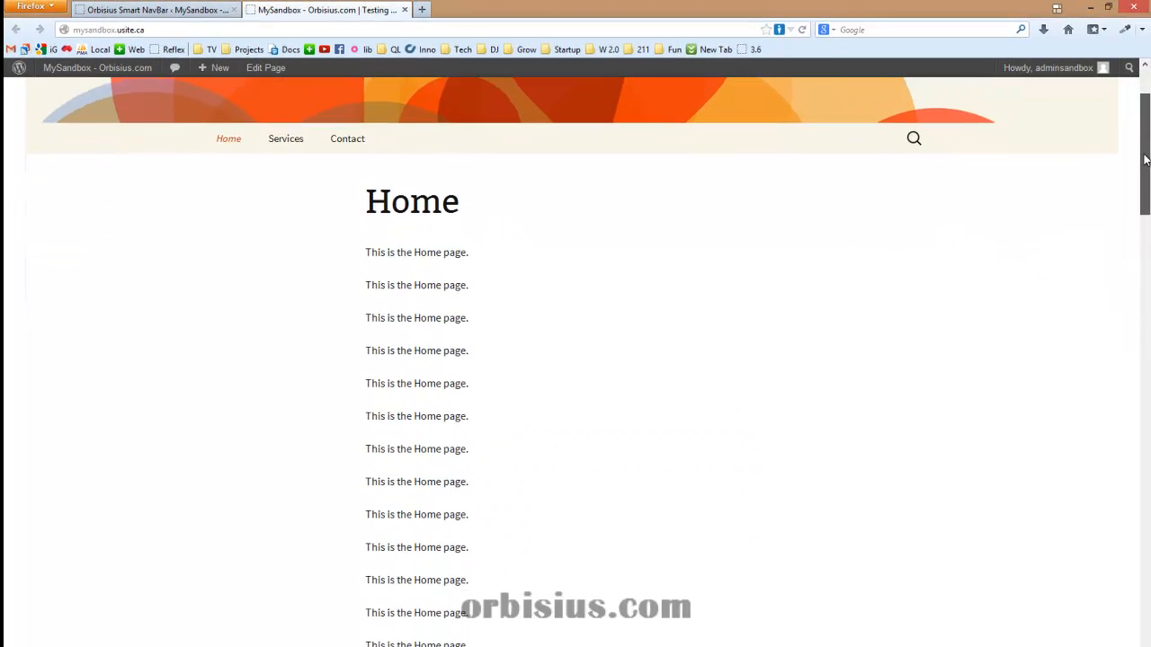
Step: Scroll the sandbox Home page, then open club.orbisius.com in a new browser tab
scroll(down, 3)
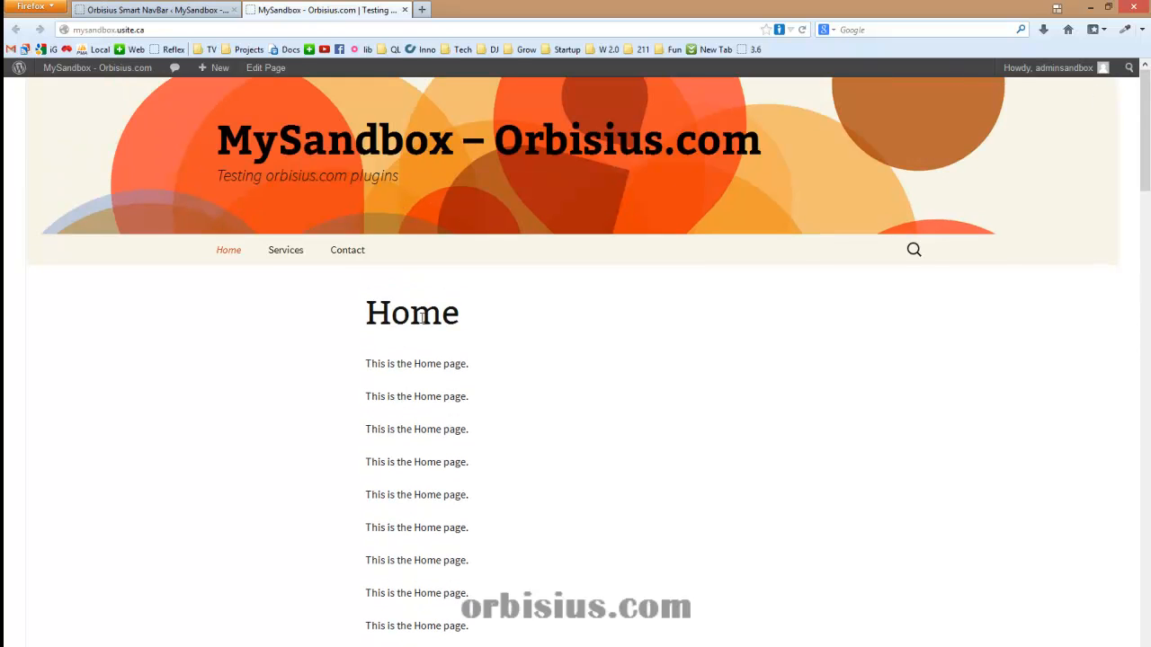
mouse_move(421, 10)
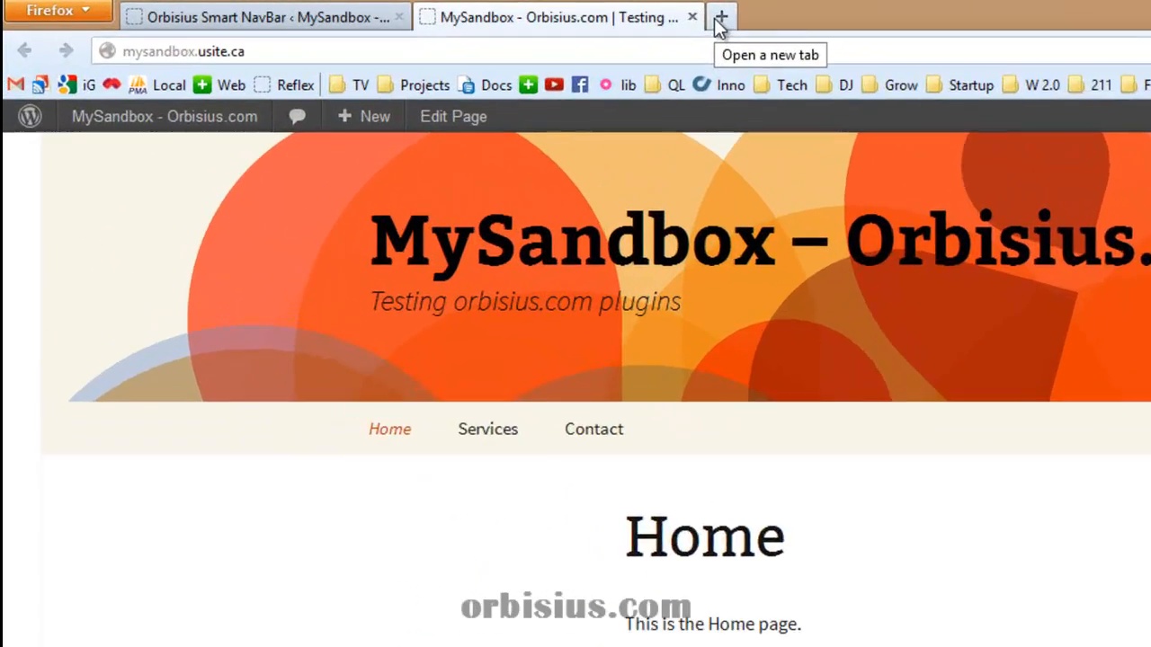
click(719, 16)
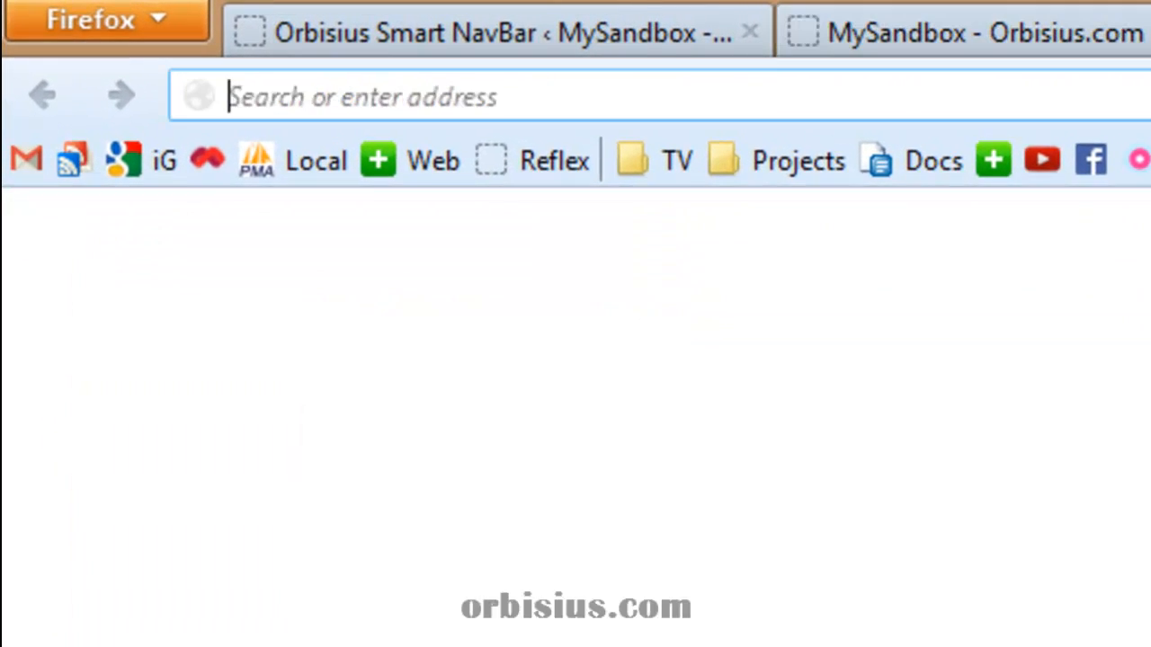
text(club.orbisius.com/)
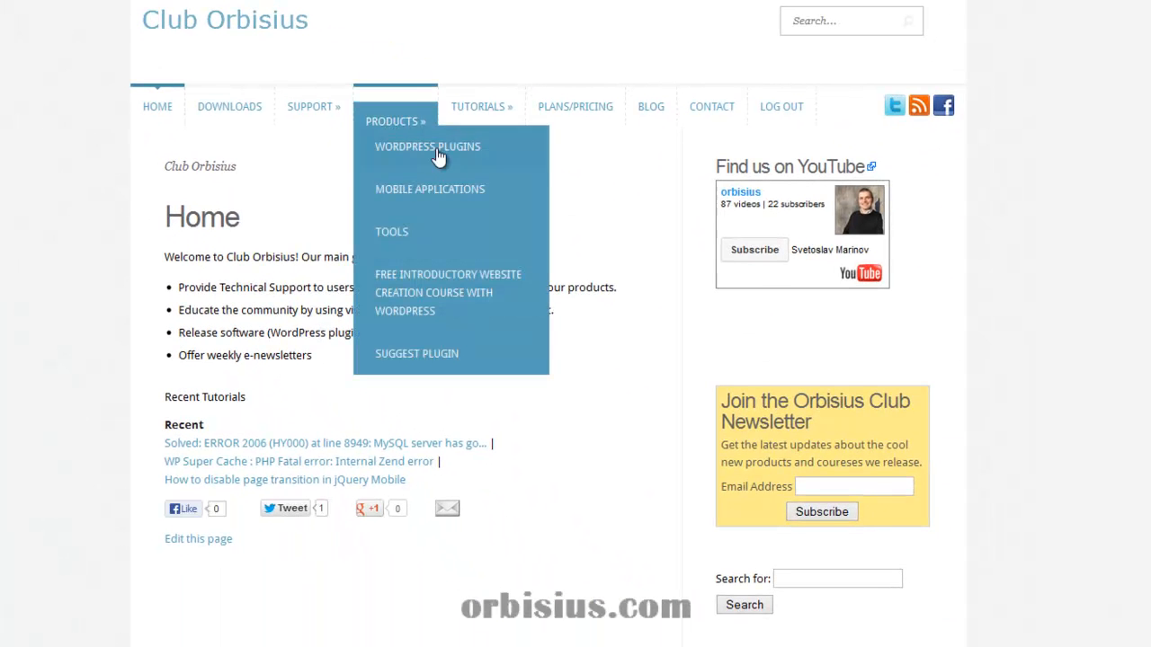
Step: From the WordPress Plugins listing, open the Orbisius Smart NavBar product page
click(428, 148)
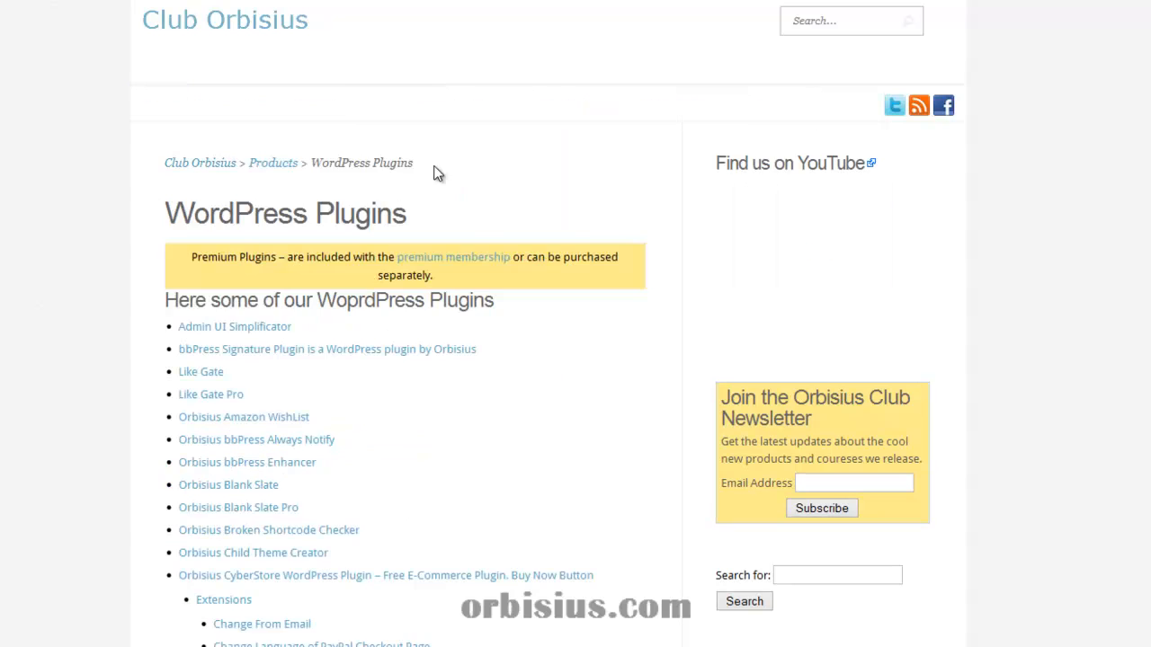
scroll(down, 3)
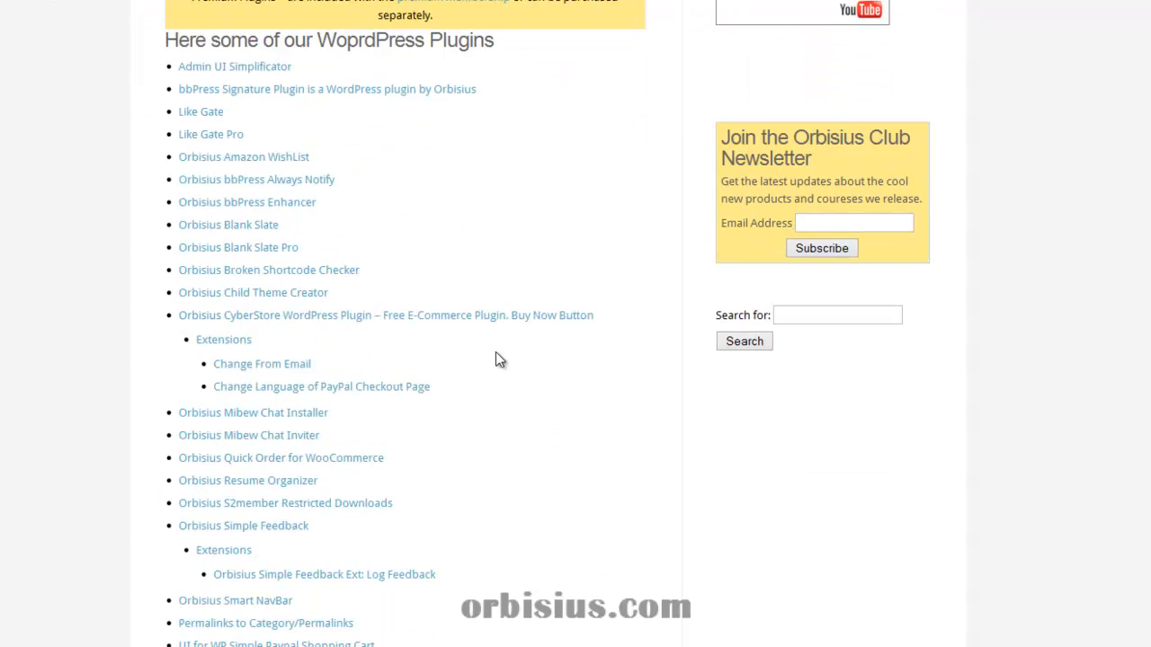
scroll(down, 3)
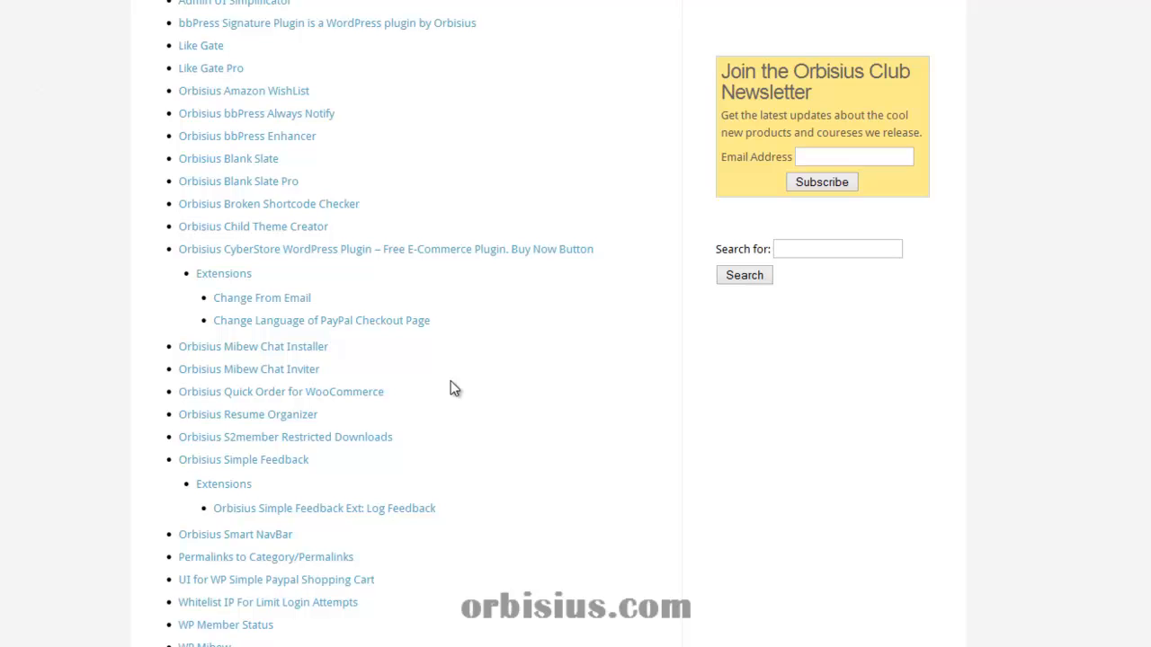
mouse_move(223, 535)
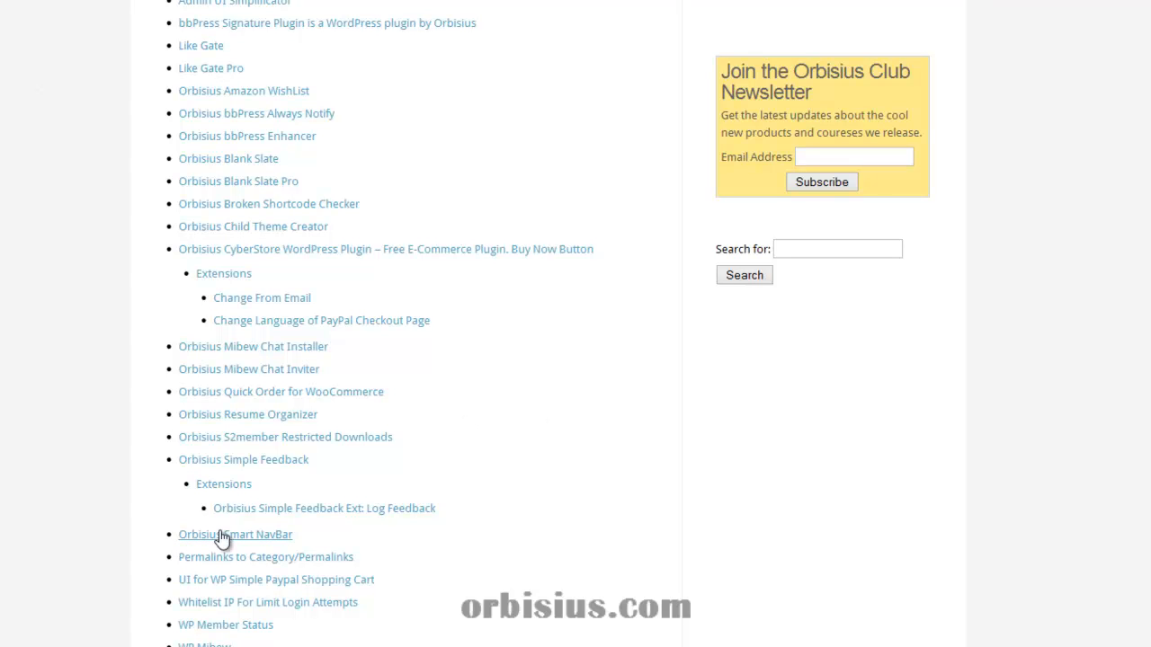
click(234, 534)
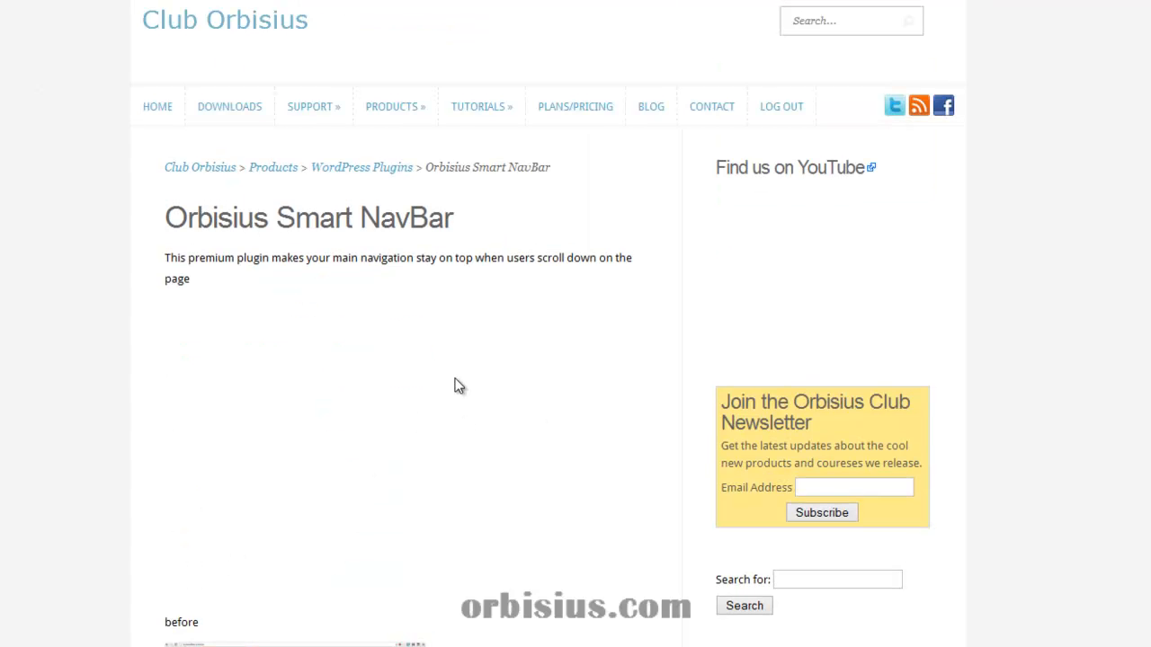
scroll(down, 3)
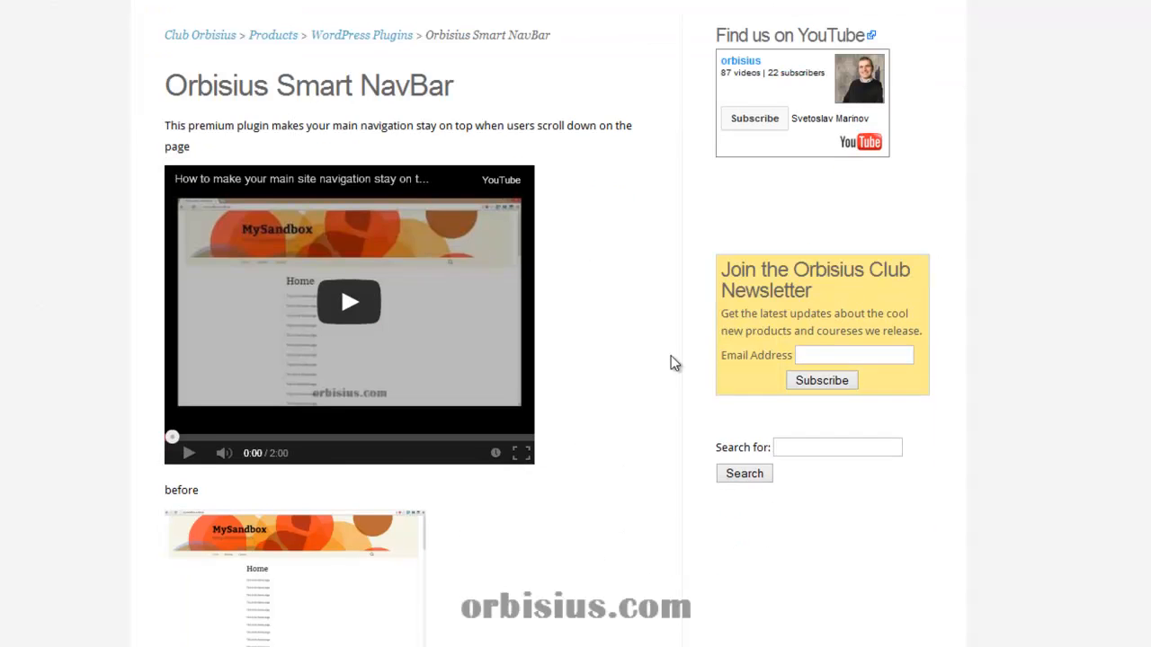
scroll(down, 3)
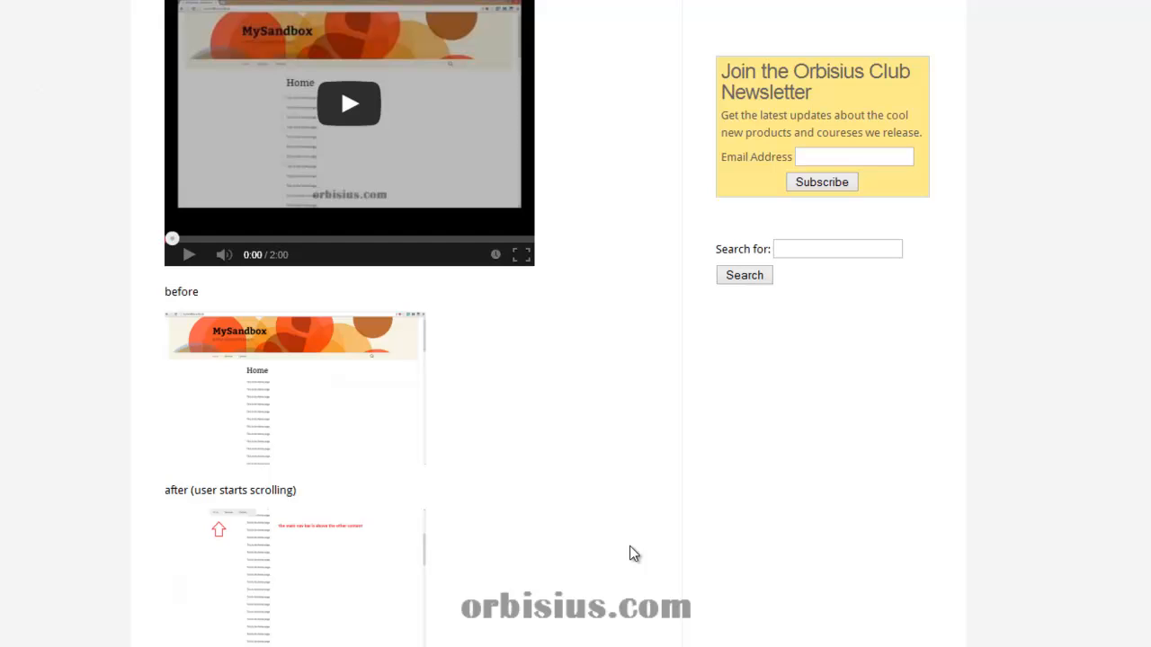
mouse_move(619, 510)
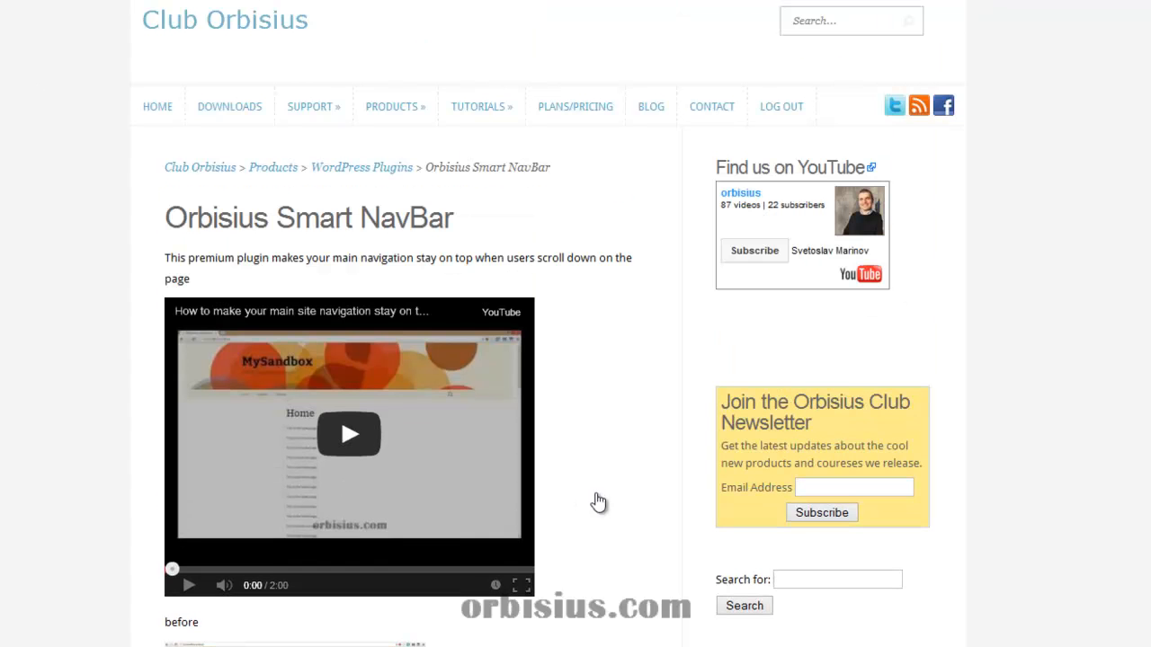
mouse_move(503, 252)
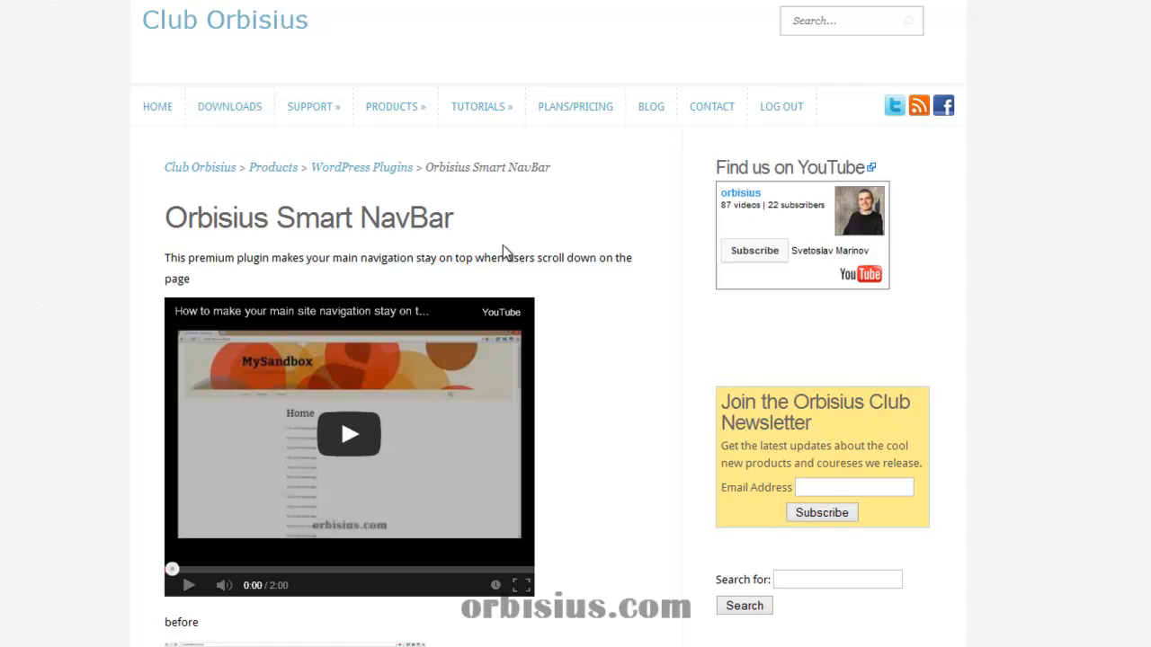
mouse_move(230, 106)
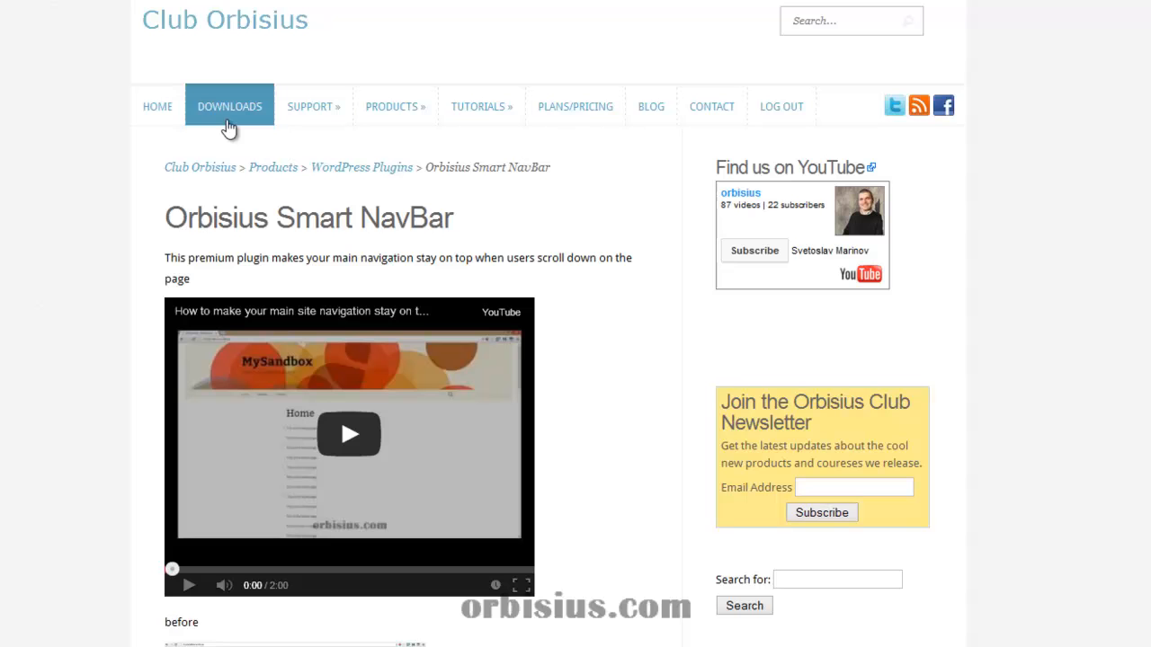
mouse_move(228, 116)
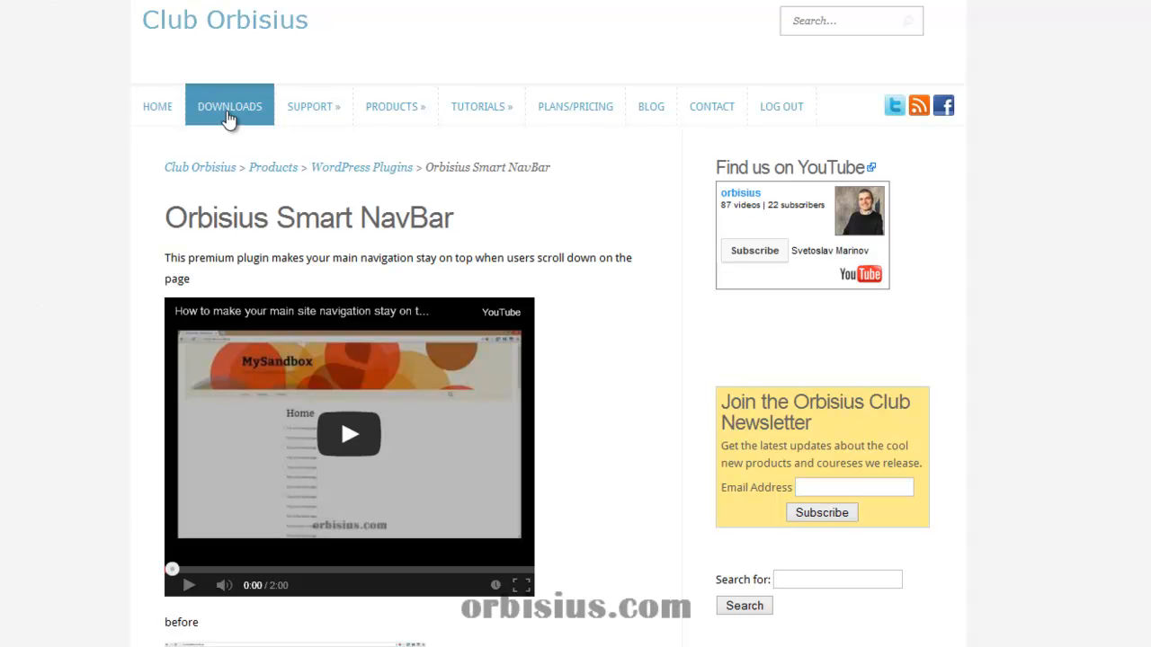
Step: Open Downloads and scroll to the Orbisius Smart Navbar row in the Premium table
click(230, 106)
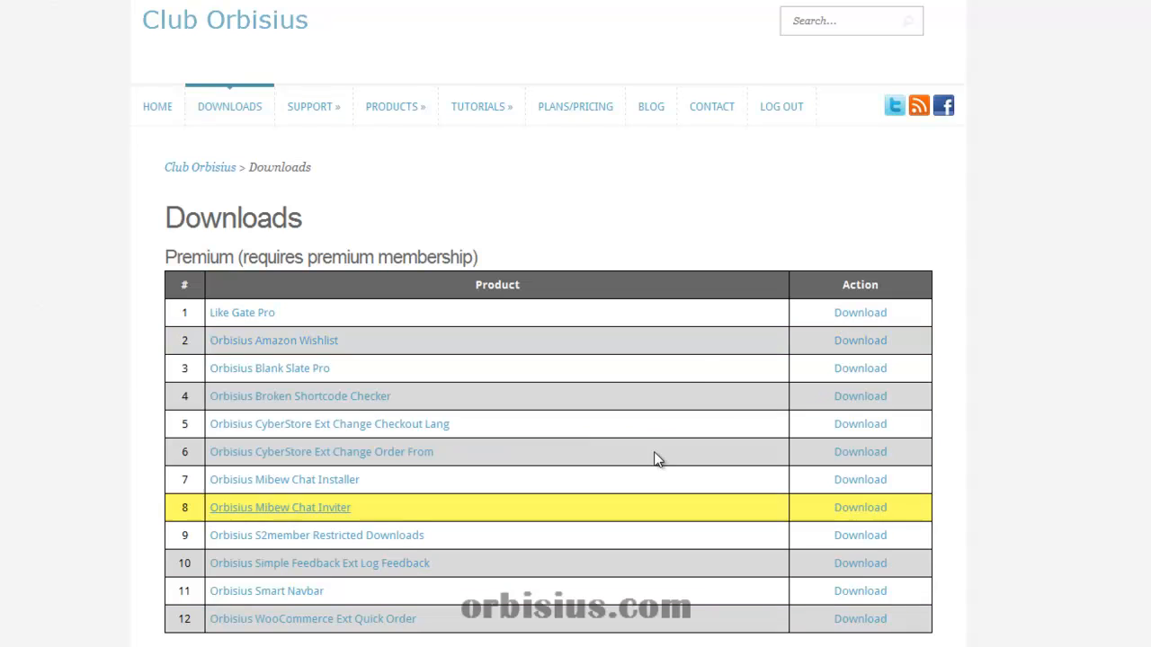
scroll(down, 3)
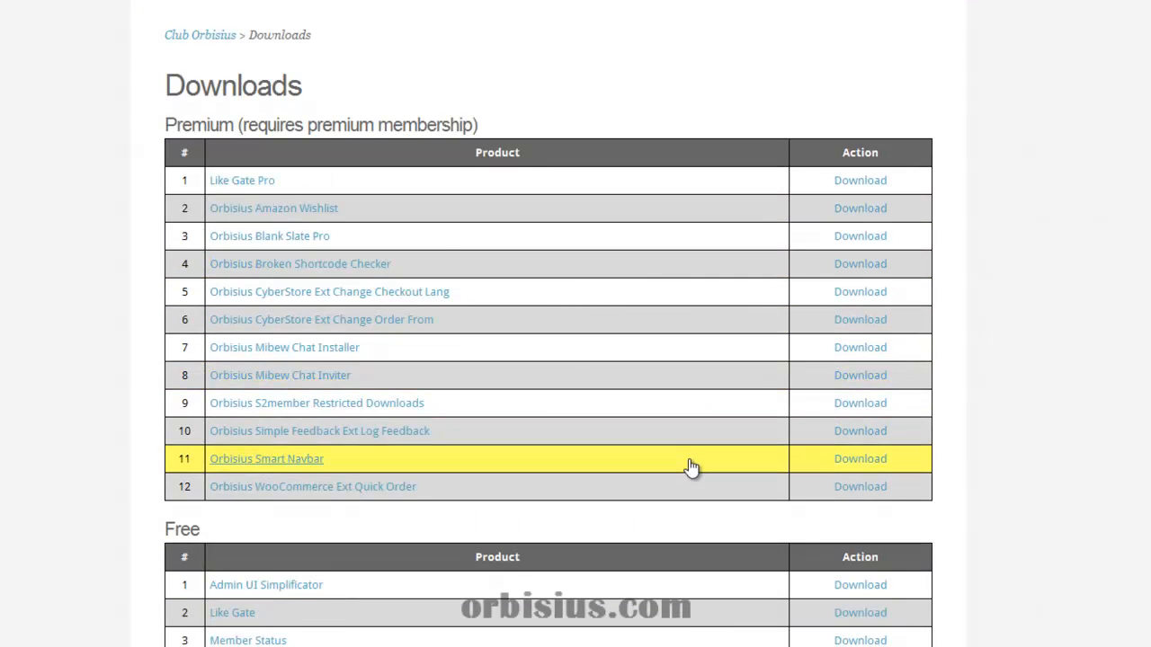
scroll(down, 3)
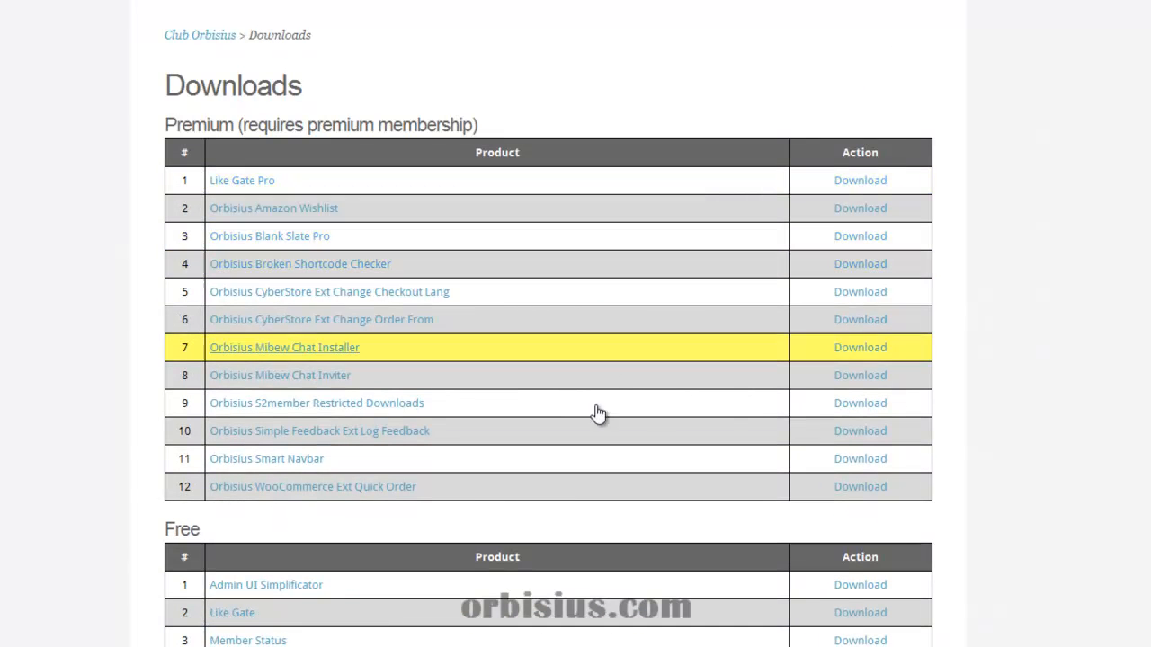
mouse_move(568, 471)
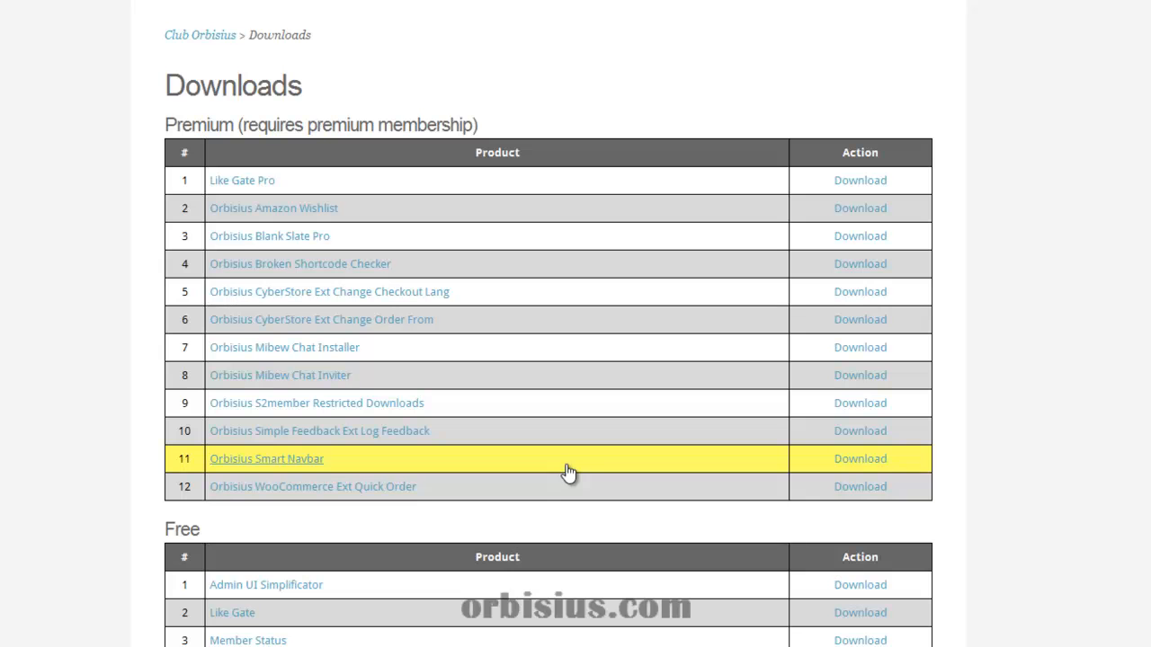